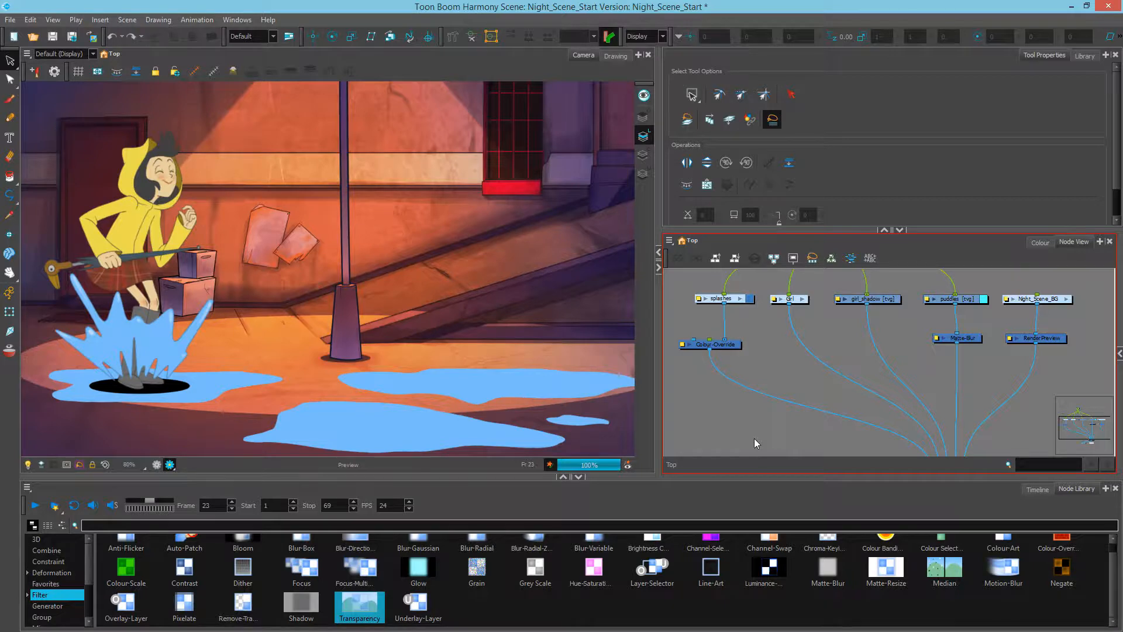
pyautogui.moveTo(711, 290)
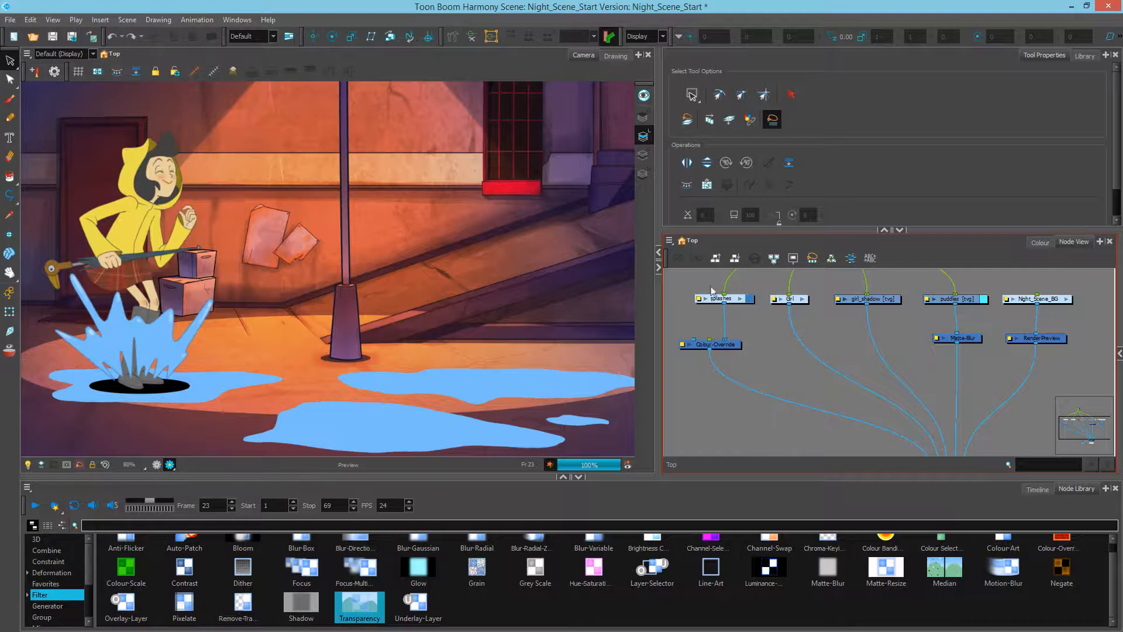
pyautogui.moveTo(712, 304)
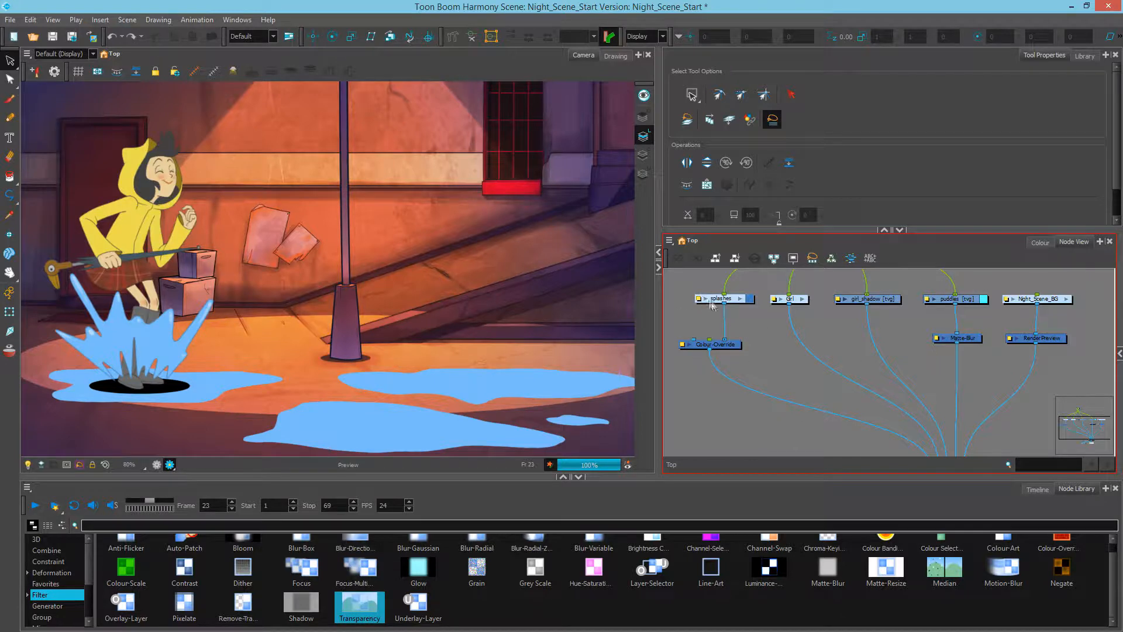
pyautogui.moveTo(368, 433)
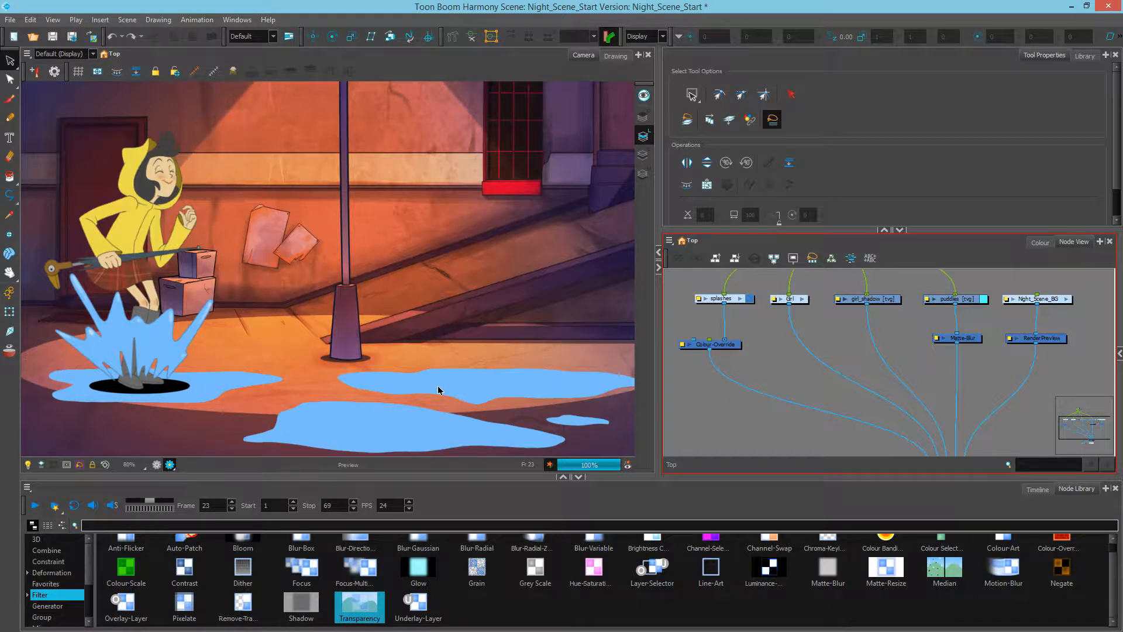
pyautogui.moveTo(343, 422)
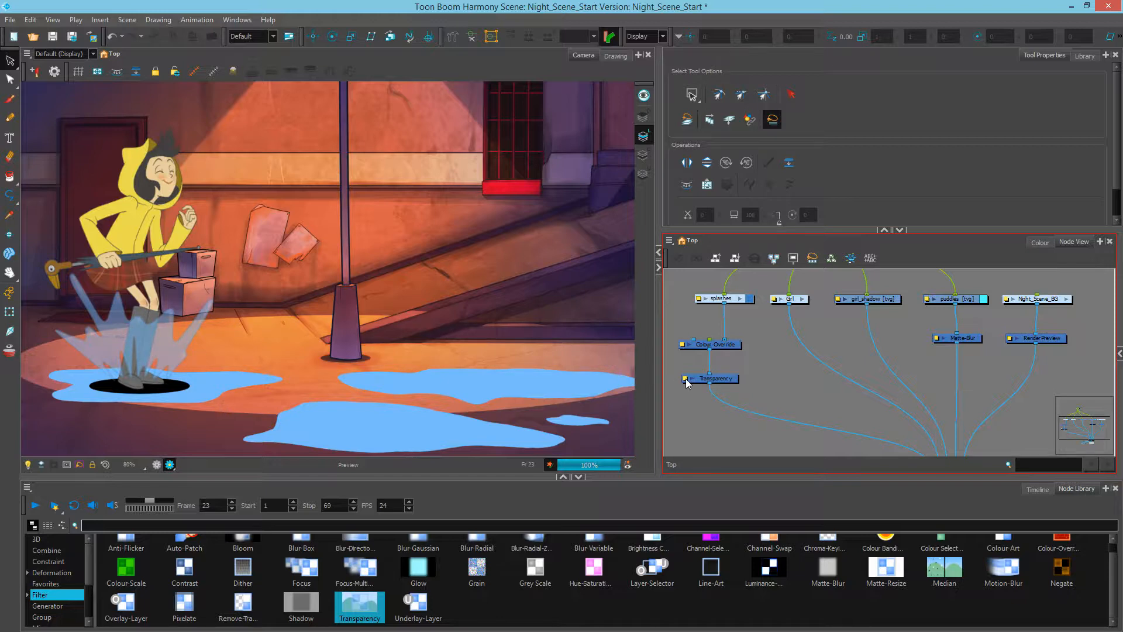
# Set the splash Transparency node's value to 20 in Layer Properties
pyautogui.doubleClick(709, 378)
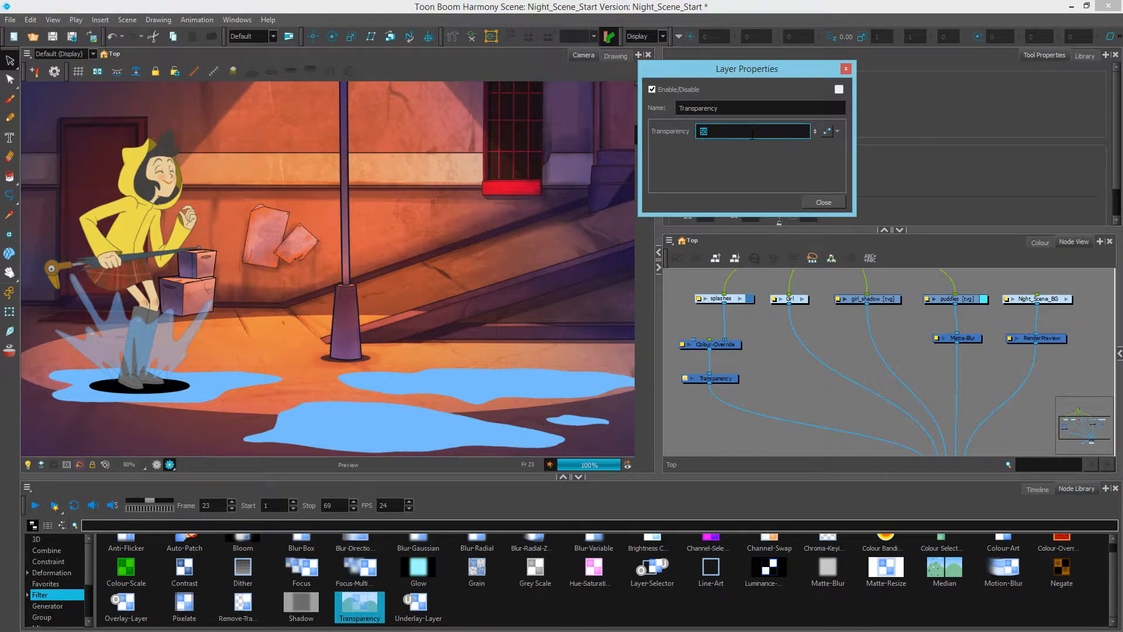
pyautogui.write('20')
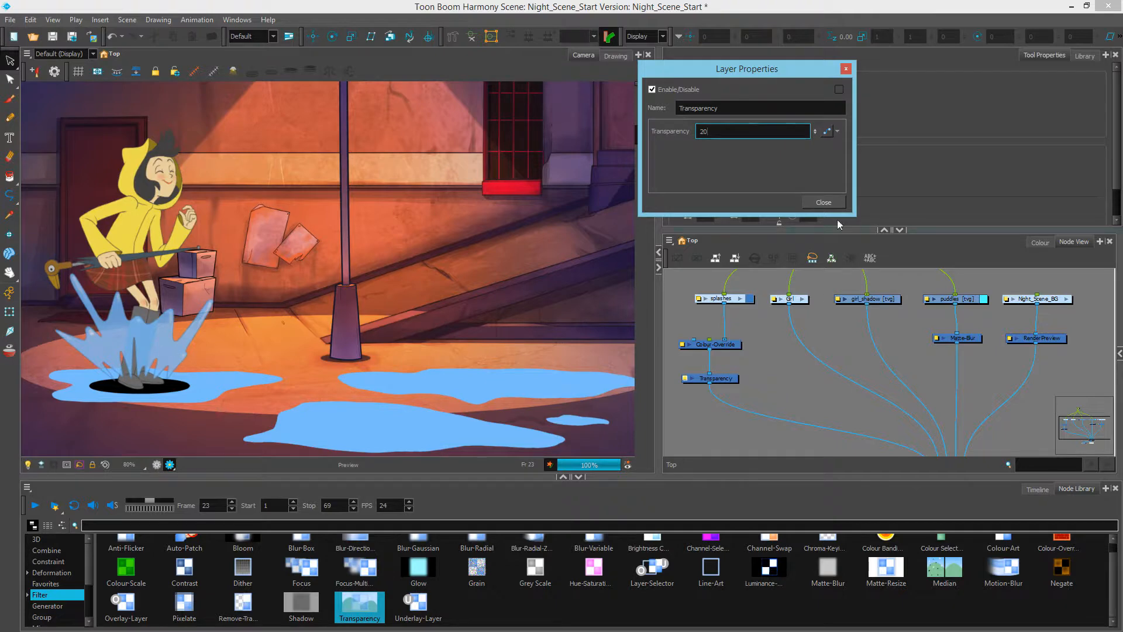
pyautogui.click(823, 203)
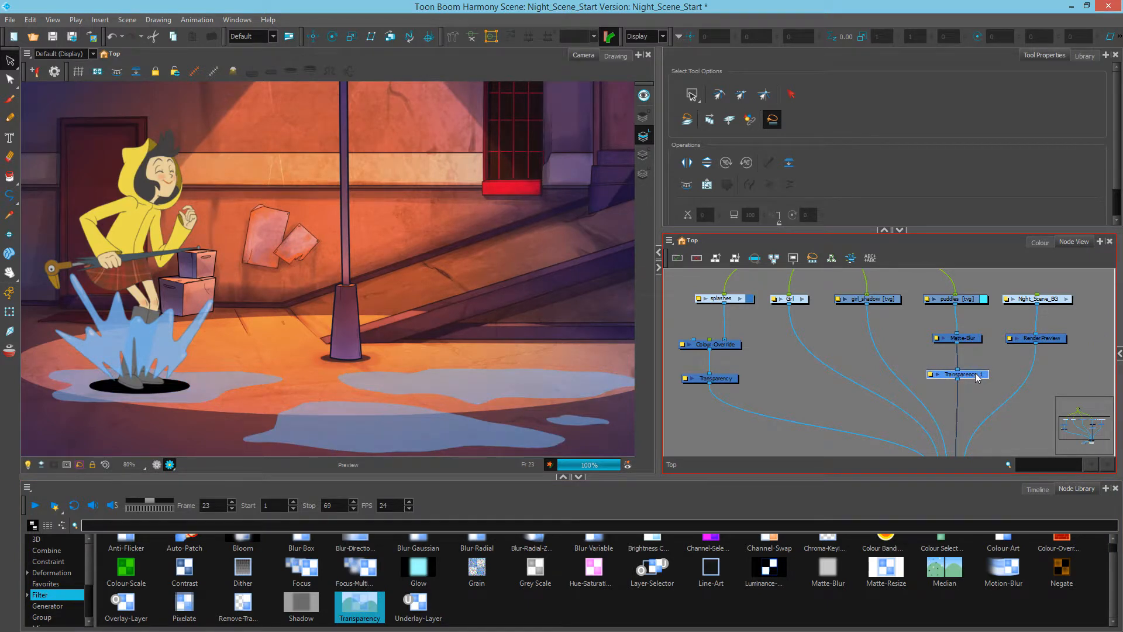
# Set the puddles' Transparency_1 node value (entering 20, then 3) in Layer Properties
pyautogui.doubleClick(957, 374)
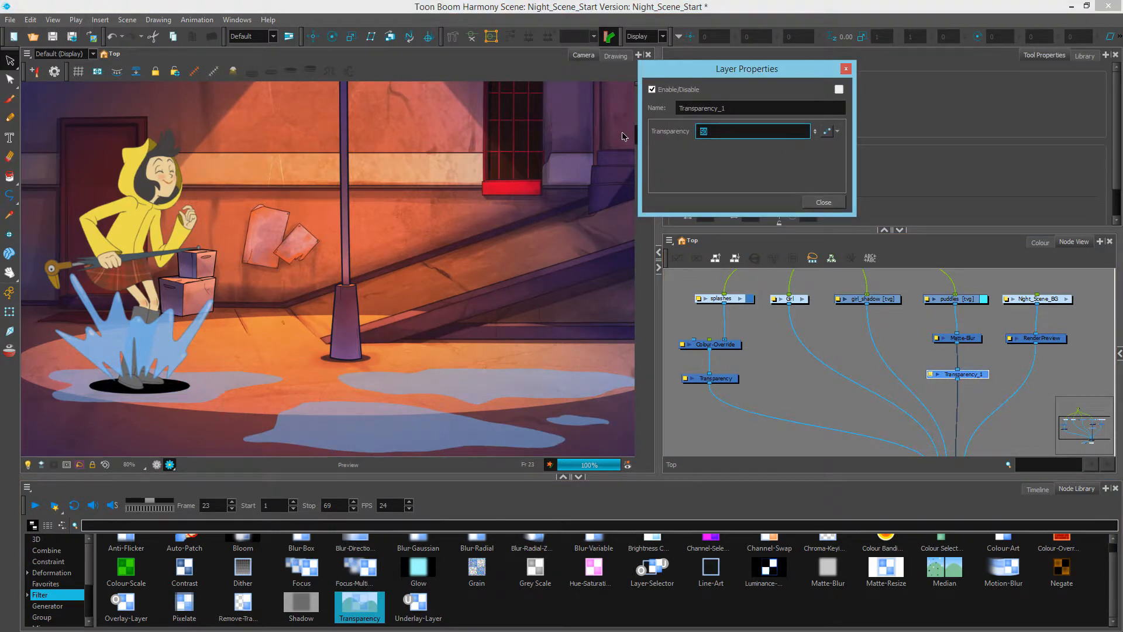
pyautogui.write('20')
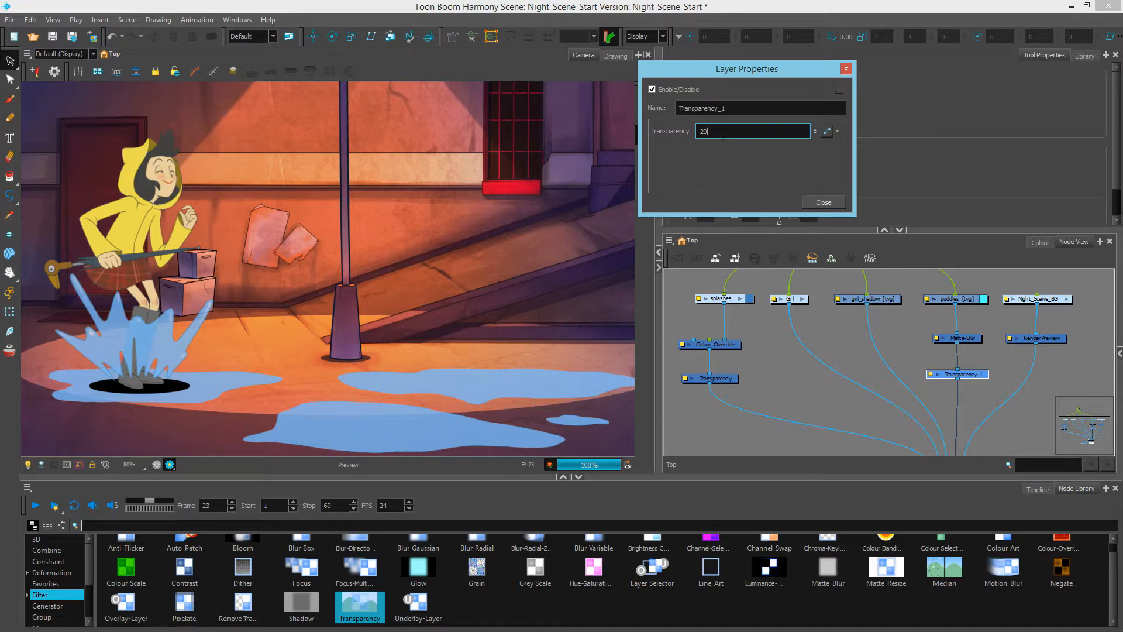
pyautogui.write('3')
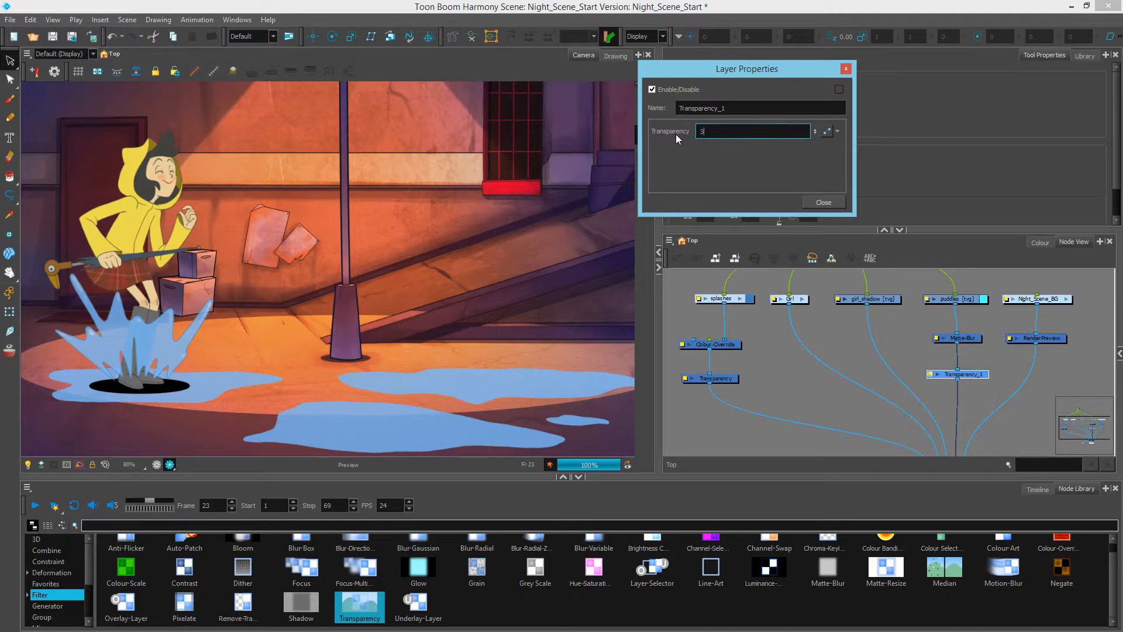
pyautogui.click(823, 202)
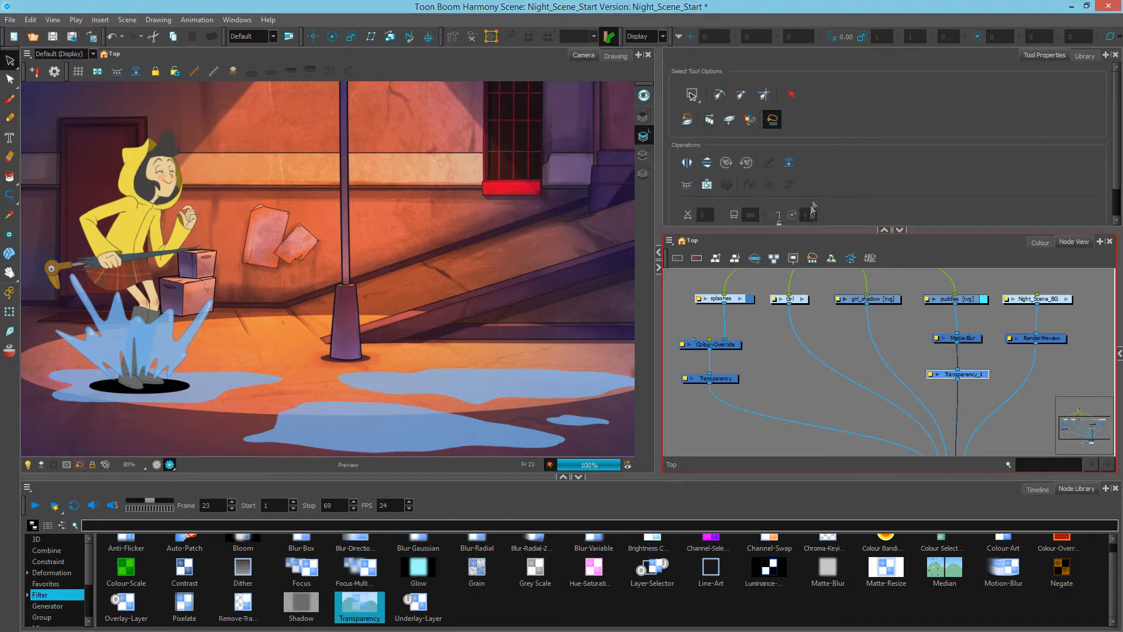